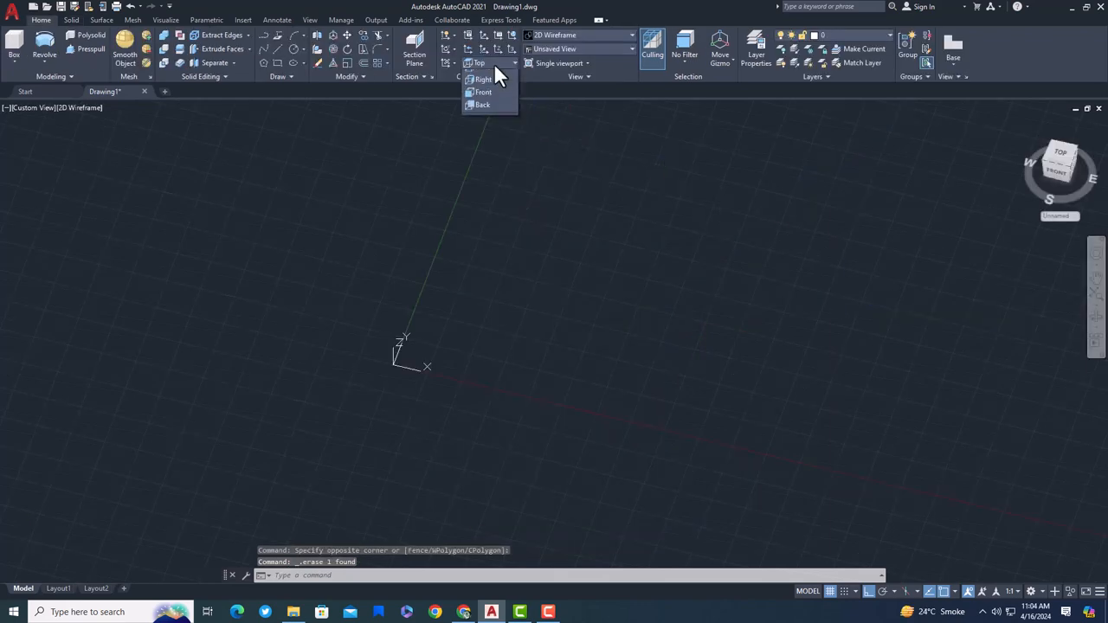
# Step: Switch to the Front view preset so the bottle reference image faces the screen
pyautogui.click(482, 92)
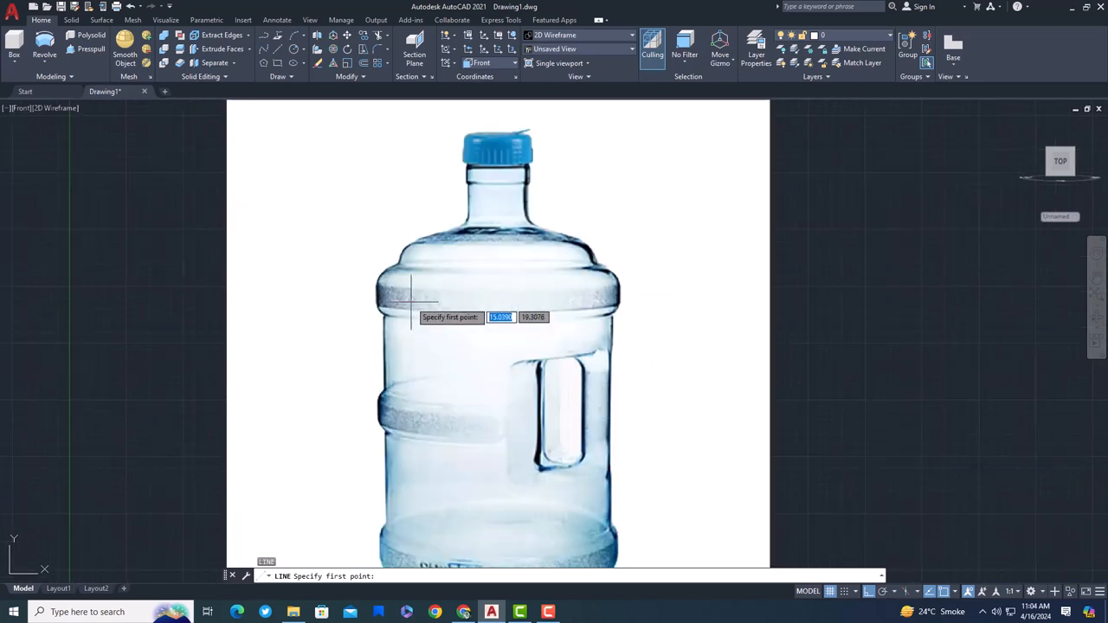
pyautogui.click(411, 289)
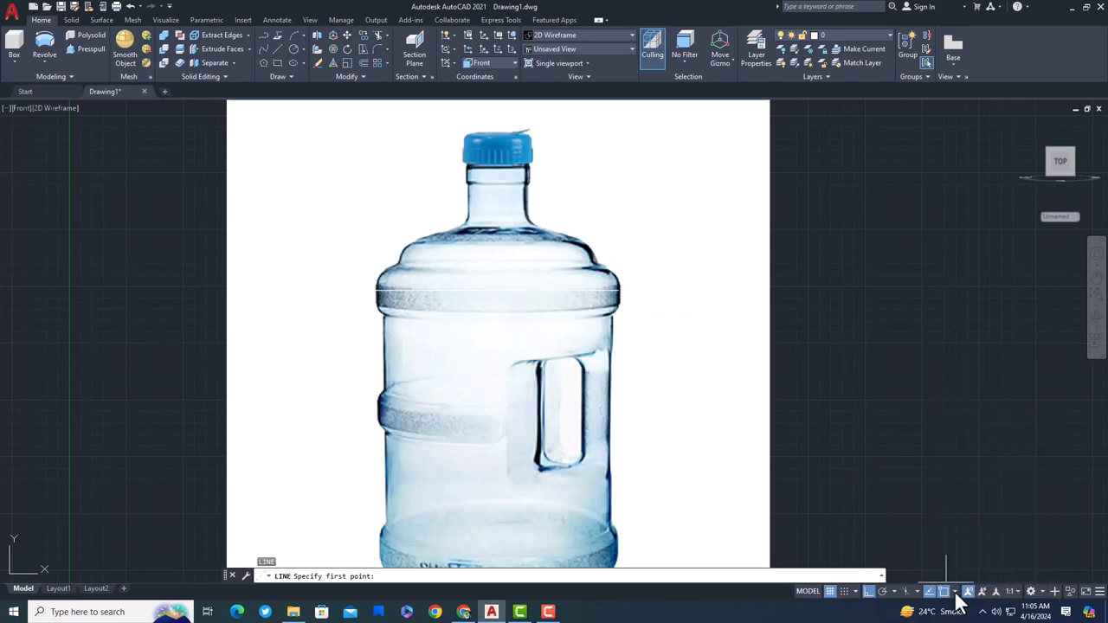
pyautogui.click(496, 251)
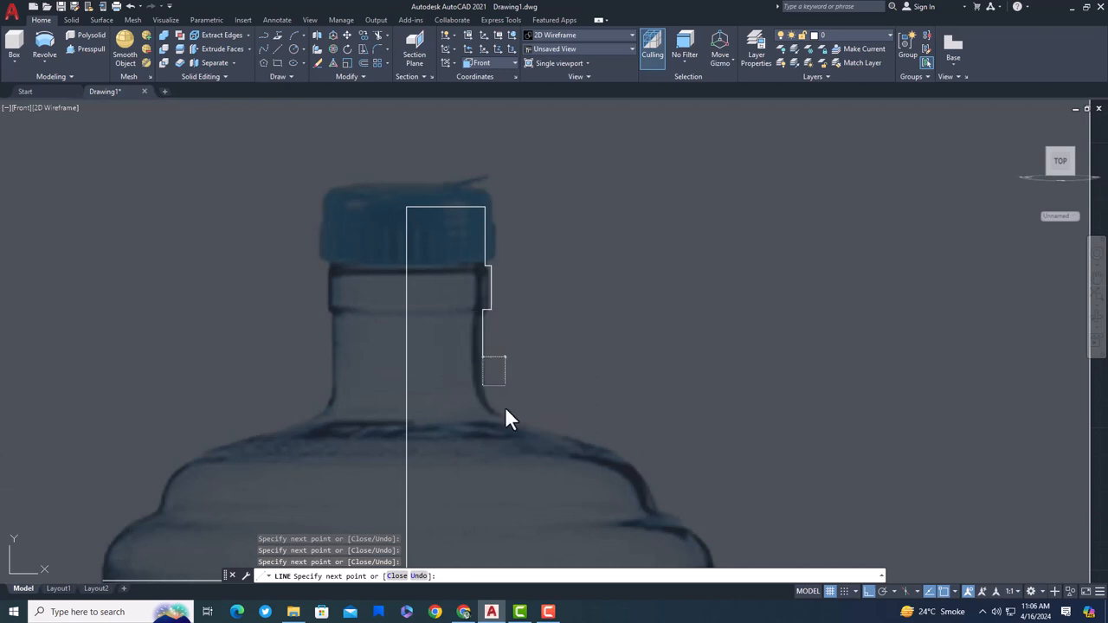
# Step: Add arcs at the shoulder and base while tracing the bottle's right-half profile
pyautogui.write('a')
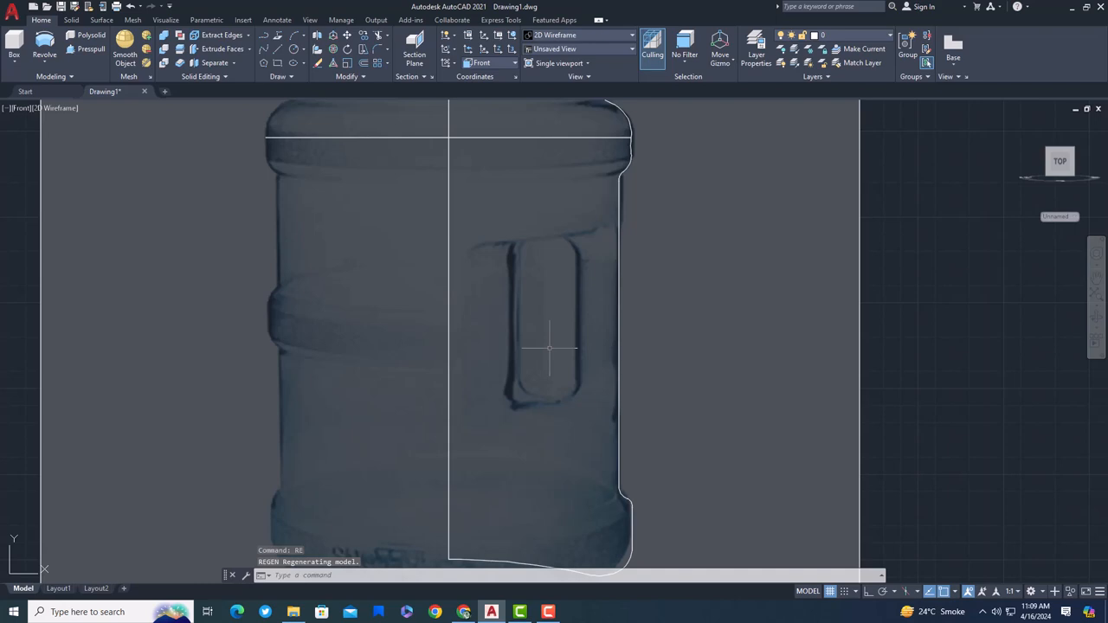
# Step: Pick the handle-opening rectangle to round its corners
pyautogui.write('STRETCH')
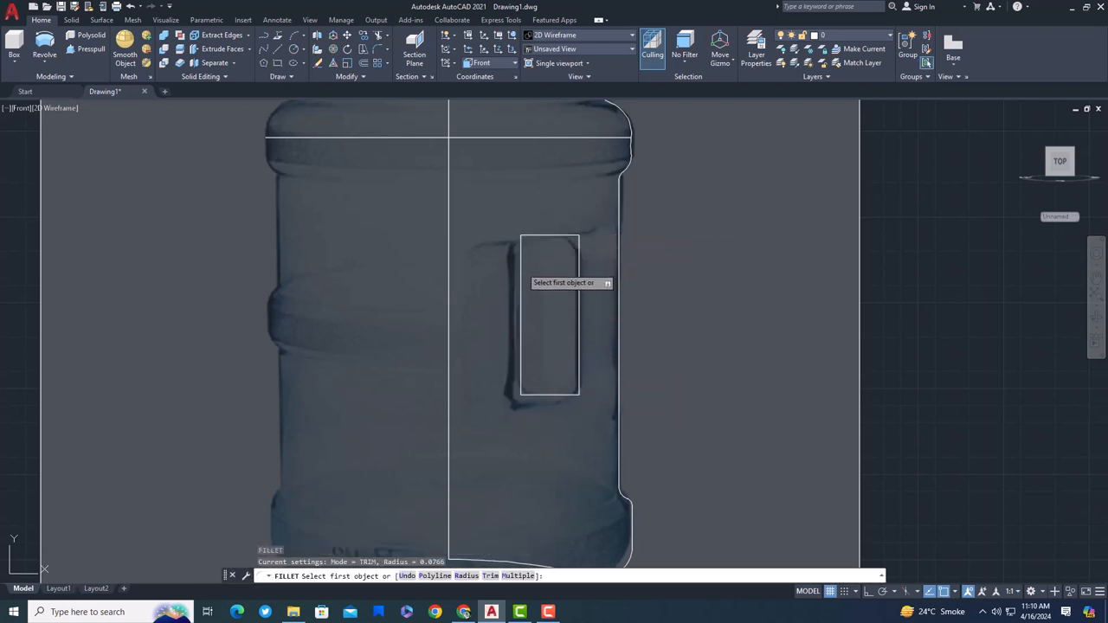
pyautogui.click(519, 234)
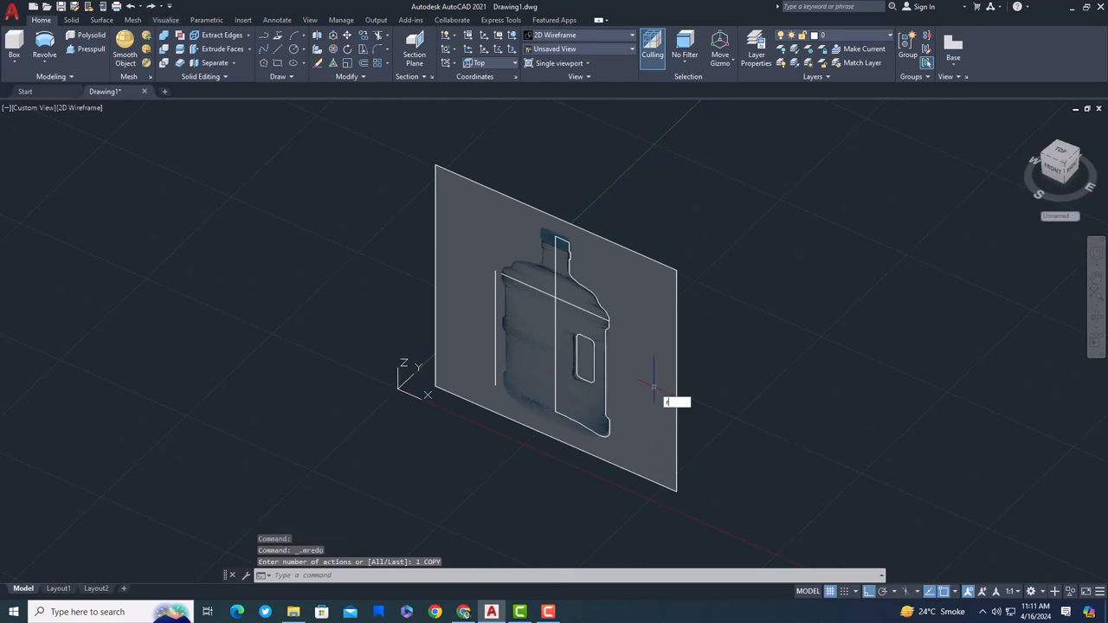
# Step: Rotate the copied handle outline before revolving the profile around the centre axis
pyautogui.write('RO')
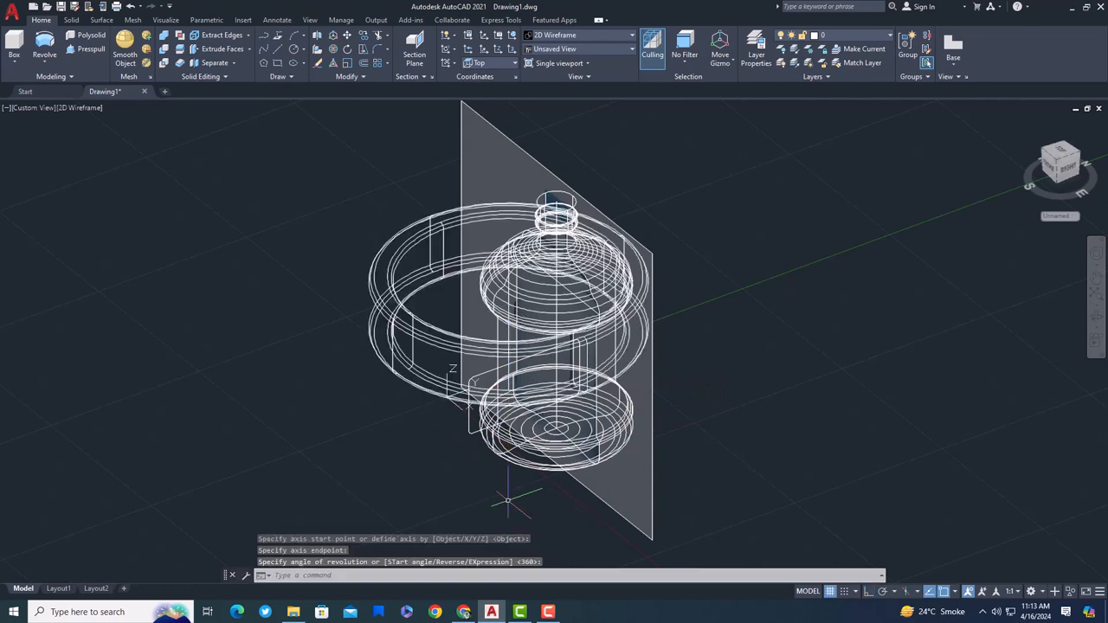
# Step: Subtract the handle solid from the bottle body, cutting the opening through its side
pyautogui.write('SU')
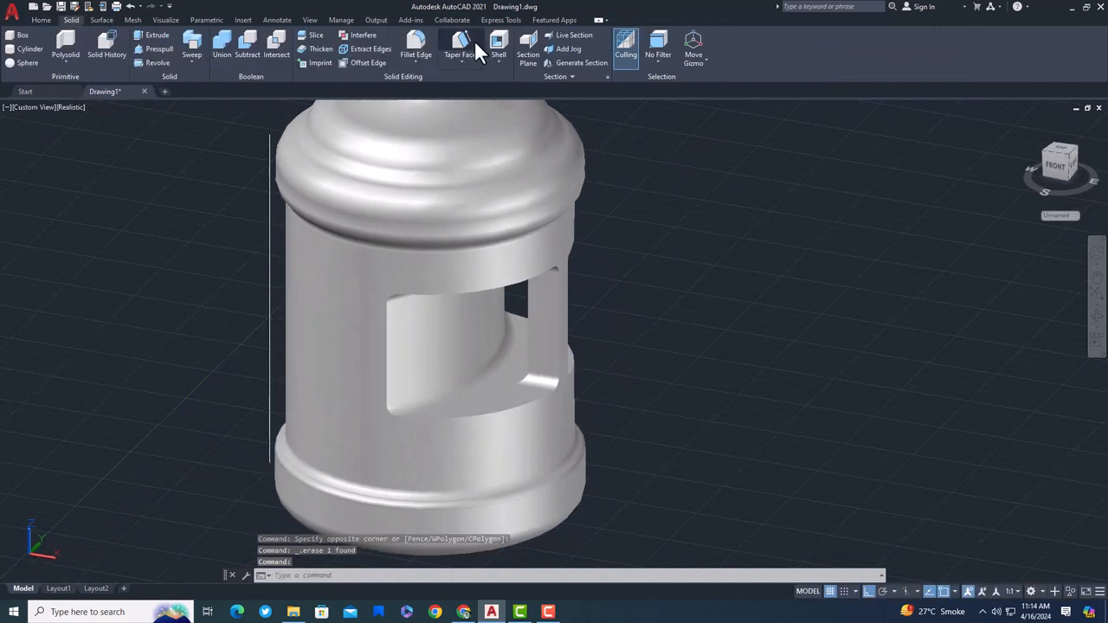
# Step: Start Fillet Edge from the Solid Editing panel
pyautogui.click(415, 43)
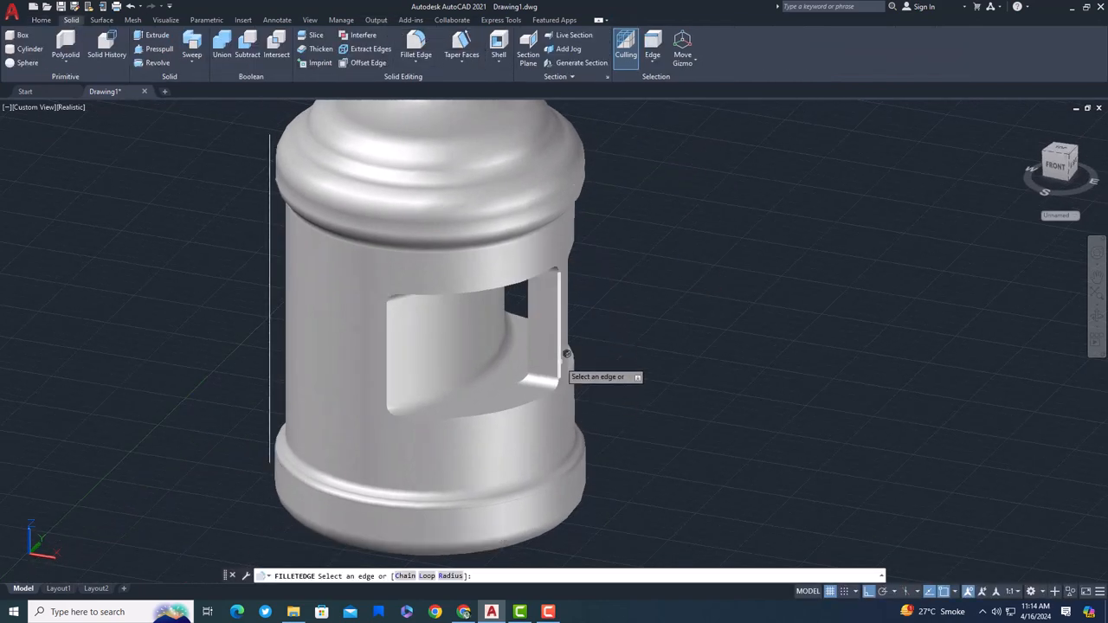